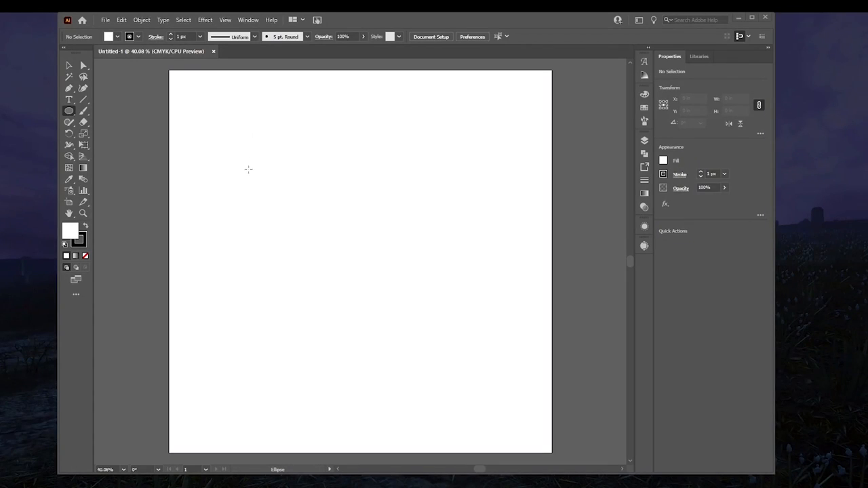
{"action": "mouse_move", "coordinate": [238, 157]}
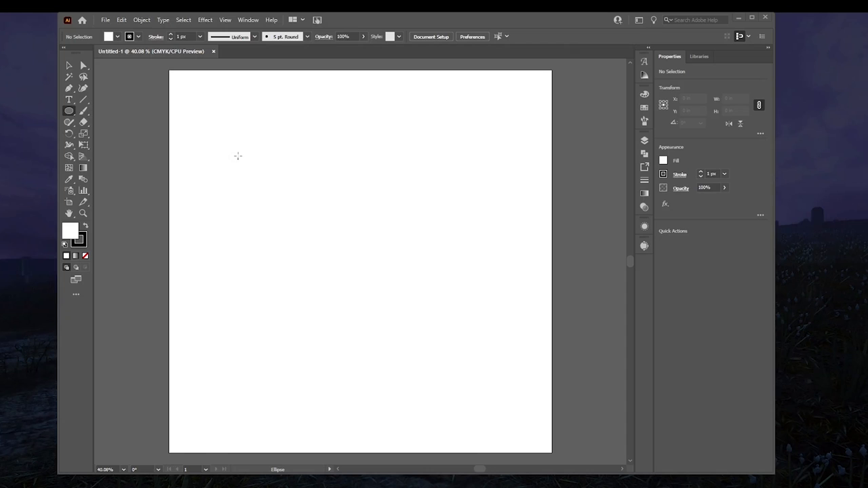
{"action": "mouse_move", "coordinate": [70, 111]}
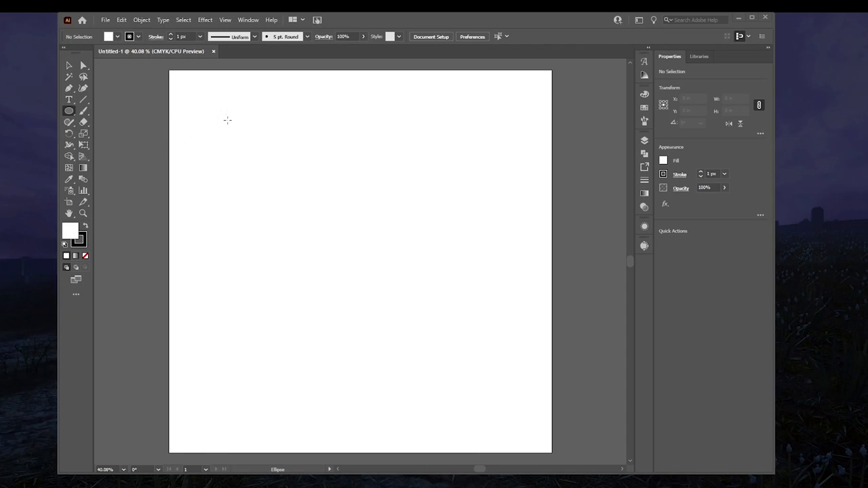
{"action": "mouse_move", "coordinate": [224, 113]}
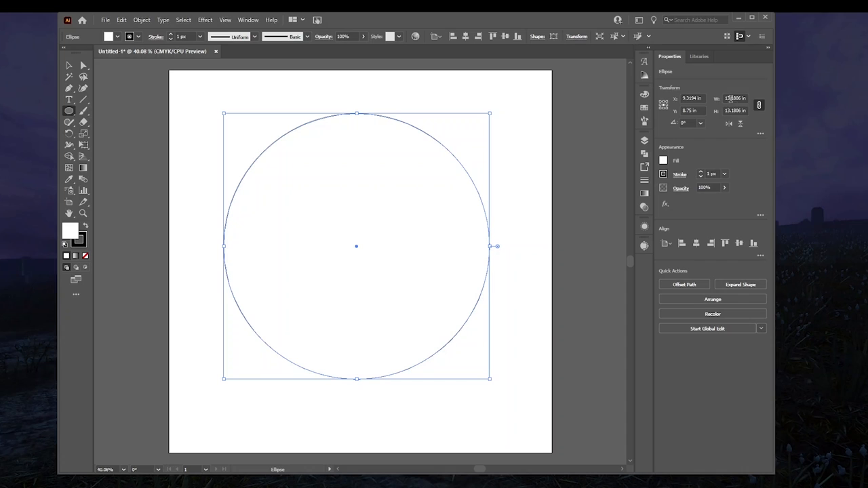
Set the circle to 13.75 in wide and tall and remove its fill.
{"action": "left_click", "coordinate": [752, 98]}
{"action": "type", "text": "13.75"}
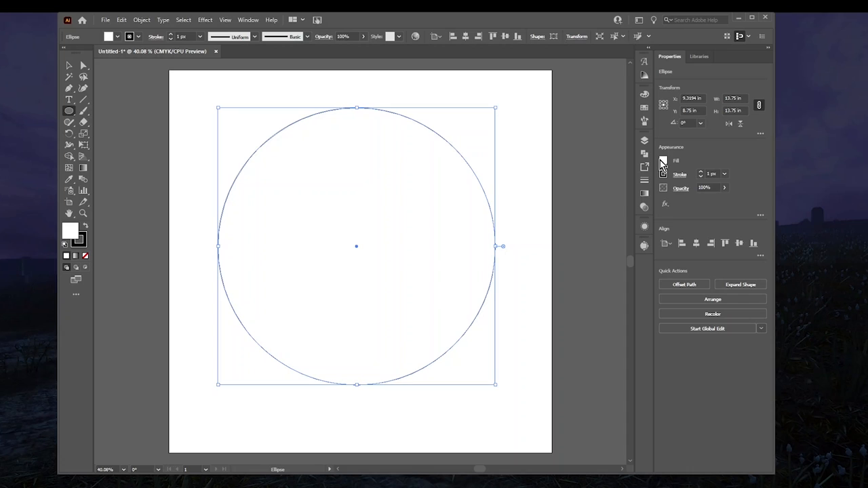
{"action": "left_click", "coordinate": [662, 161]}
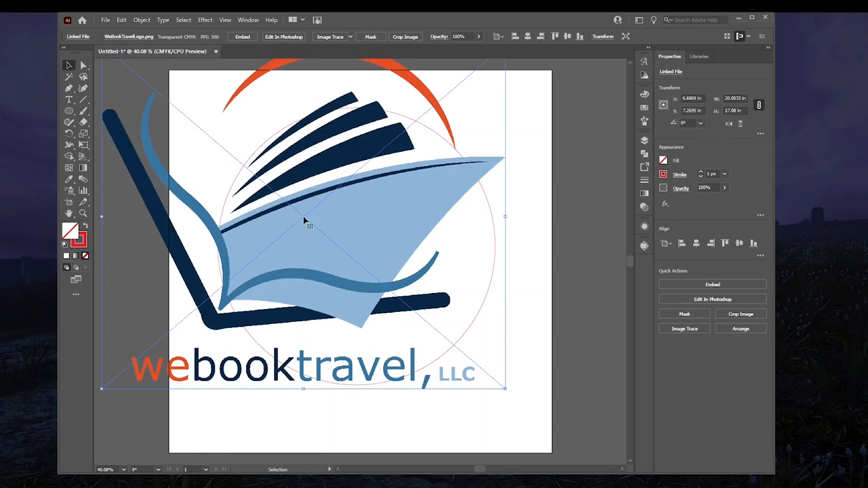
Scale the logo down inside the circle, entering a width of 12 in.
{"action": "left_click_drag", "start_coordinate": [305, 224], "coordinate": [357, 261]}
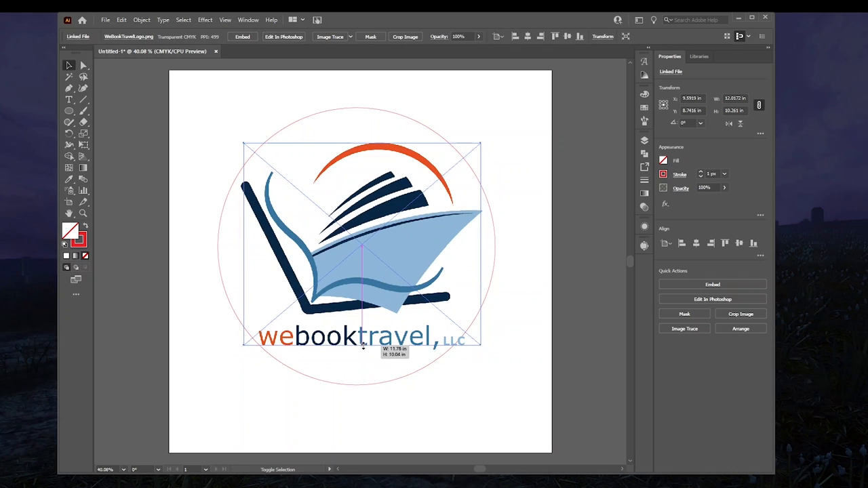
{"action": "left_click_drag", "start_coordinate": [482, 346], "coordinate": [477, 337]}
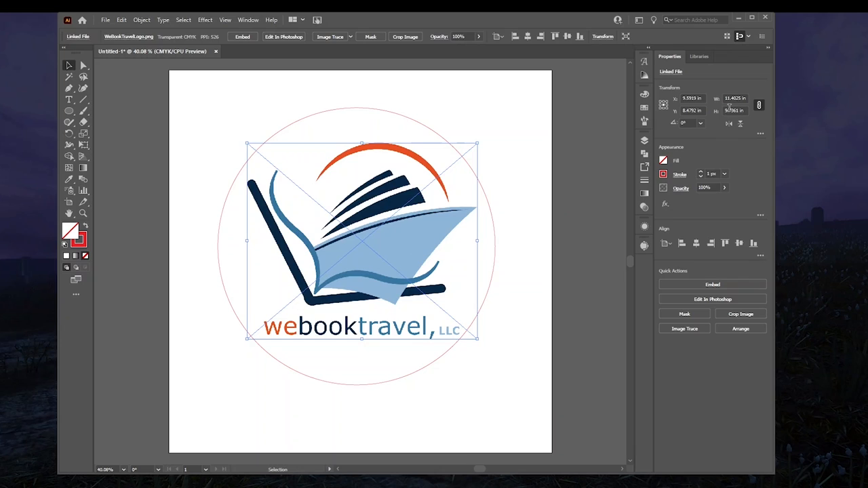
{"action": "left_click", "coordinate": [734, 98]}
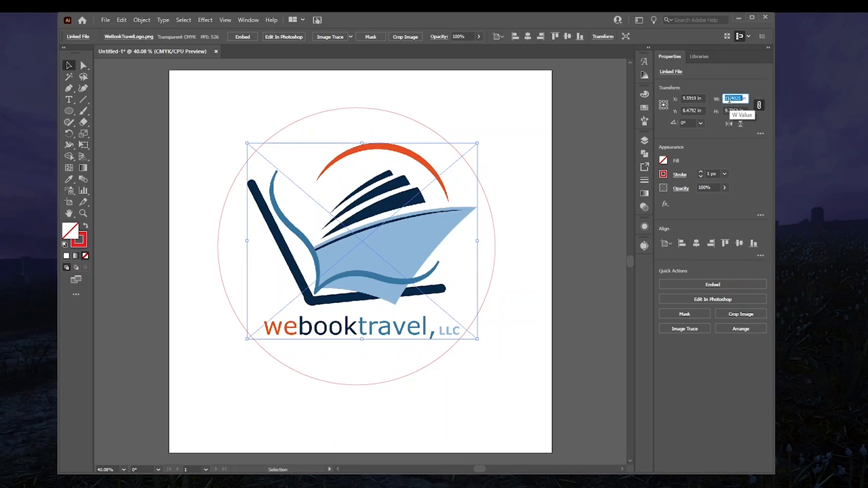
{"action": "type", "text": "12 in"}
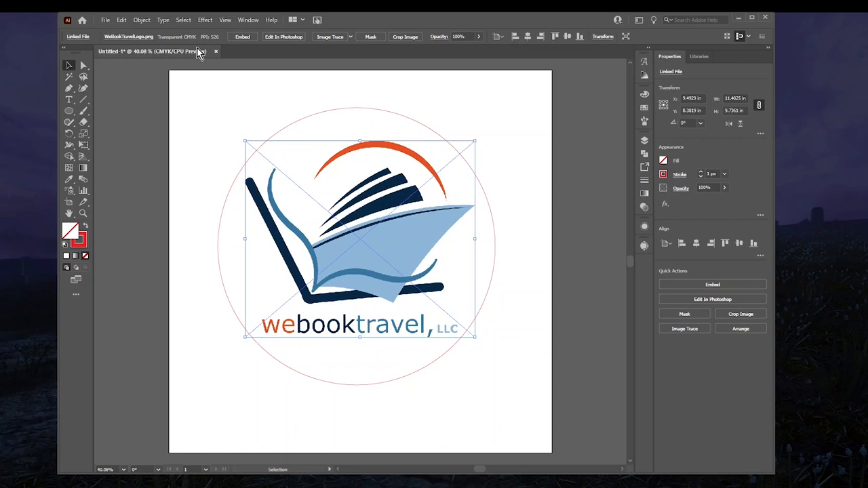
Show the Image Trace panel from the Window menu with Advanced options expanded.
{"action": "left_click", "coordinate": [247, 19]}
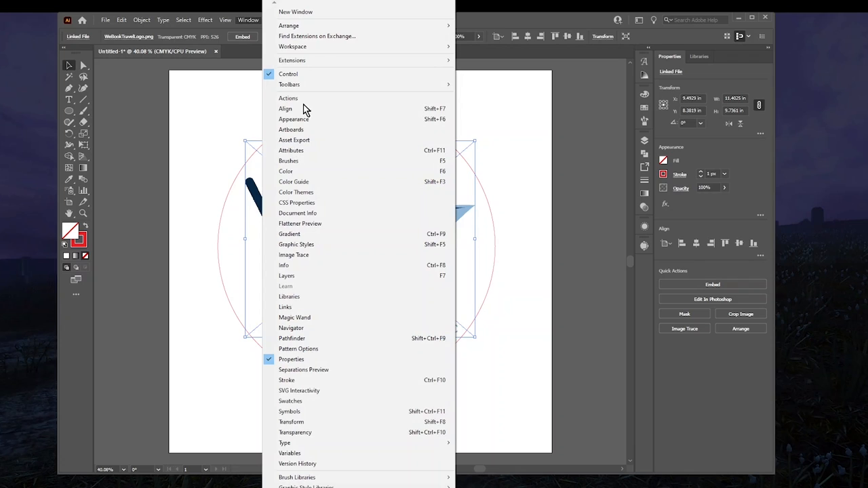
{"action": "left_click", "coordinate": [293, 255]}
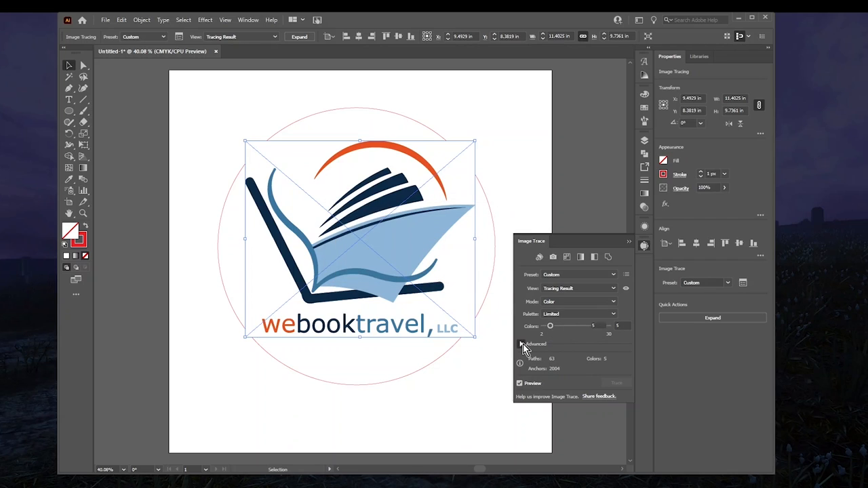
{"action": "left_click", "coordinate": [524, 343]}
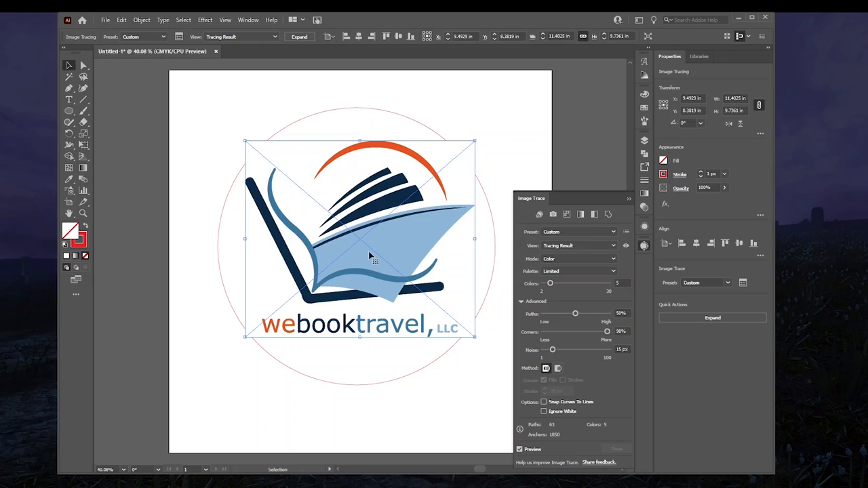
{"action": "mouse_move", "coordinate": [453, 288]}
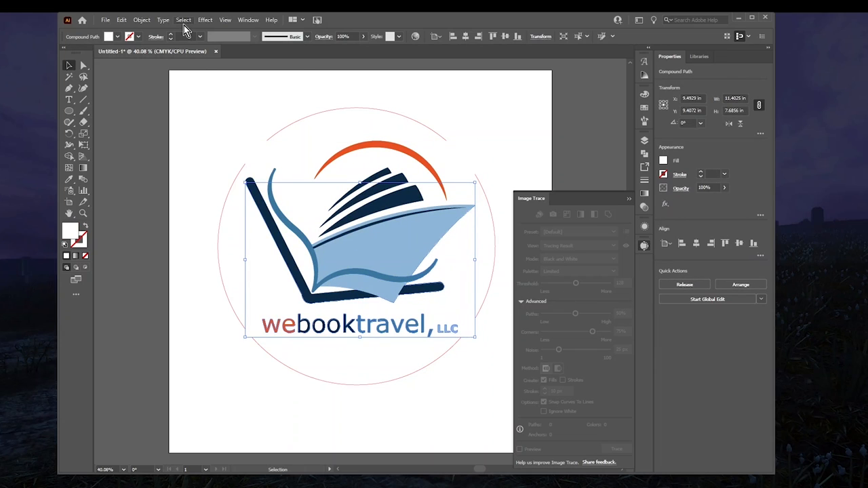
Select all traced shapes that share the same appearance.
{"action": "left_click", "coordinate": [183, 19]}
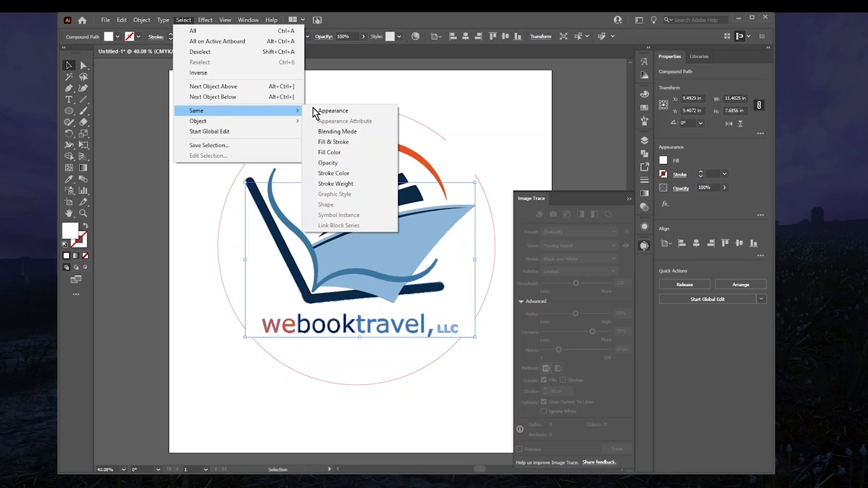
{"action": "left_click", "coordinate": [332, 111]}
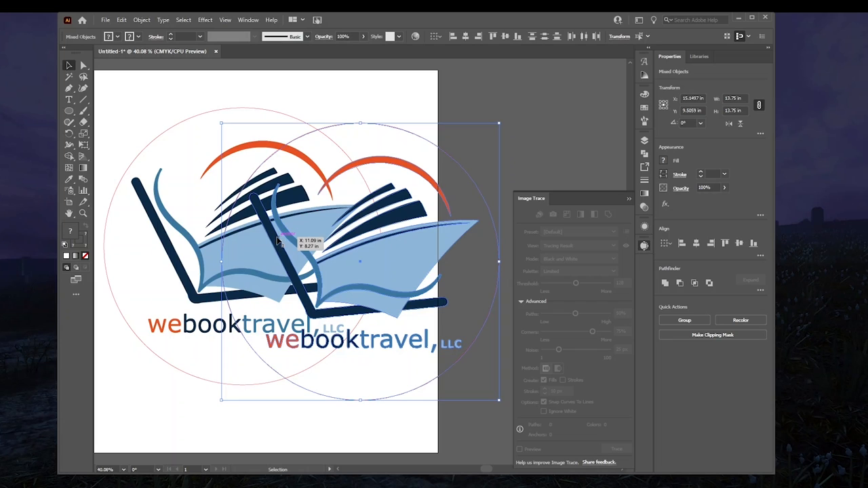
Duplicate the circle and logo to the right and remove the original logo's fill.
{"action": "left_click_drag", "start_coordinate": [278, 243], "coordinate": [444, 237]}
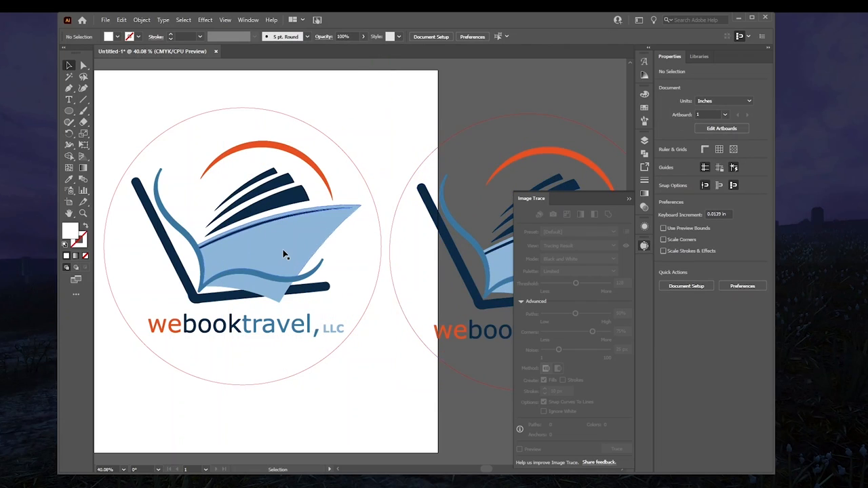
{"action": "left_click", "coordinate": [285, 254]}
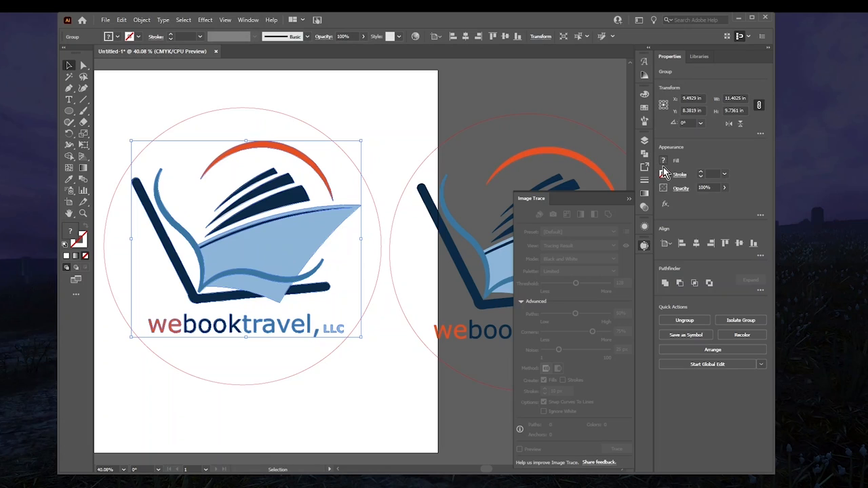
{"action": "left_click", "coordinate": [664, 161]}
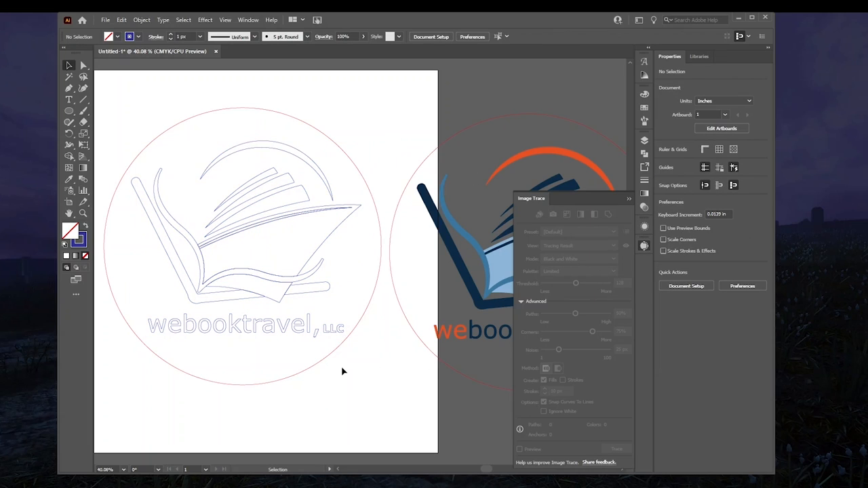
{"action": "mouse_move", "coordinate": [372, 108]}
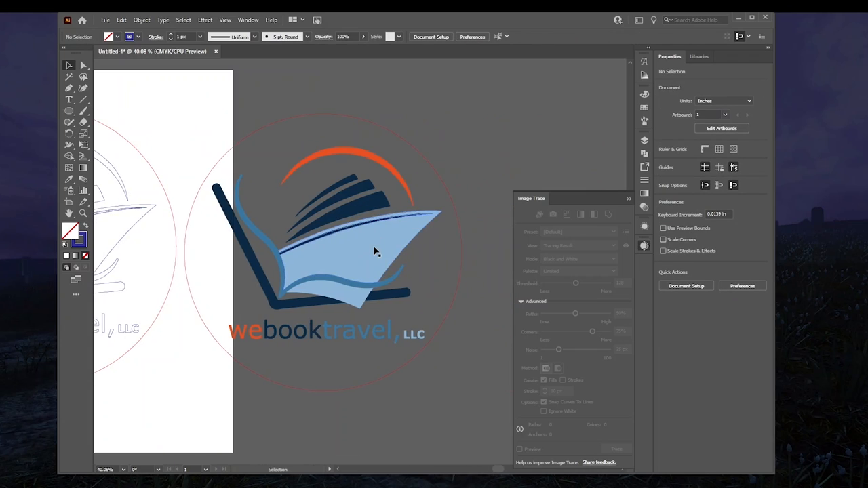
Remove the duplicate logo's fill so it shows as red outlines.
{"action": "left_click", "coordinate": [373, 251]}
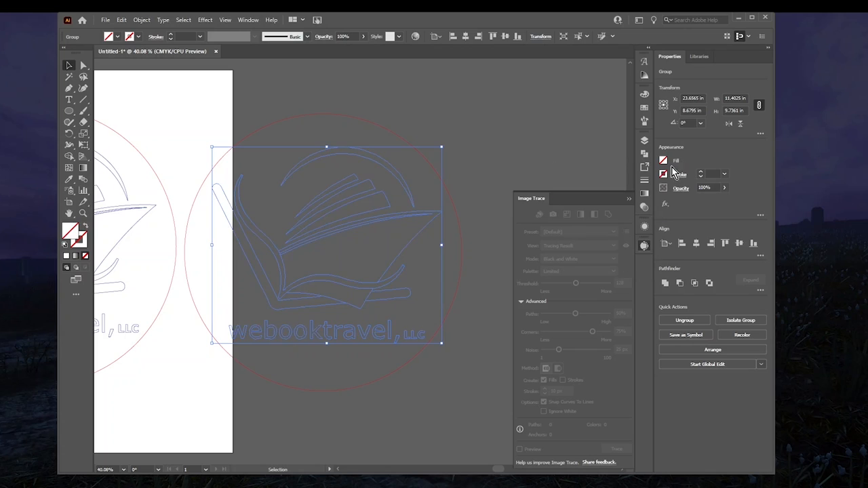
{"action": "left_click", "coordinate": [663, 161]}
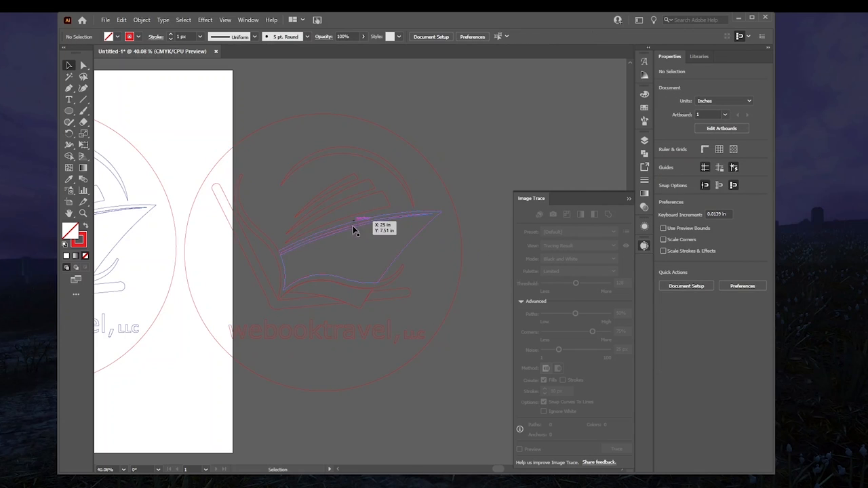
{"action": "left_click", "coordinate": [352, 231]}
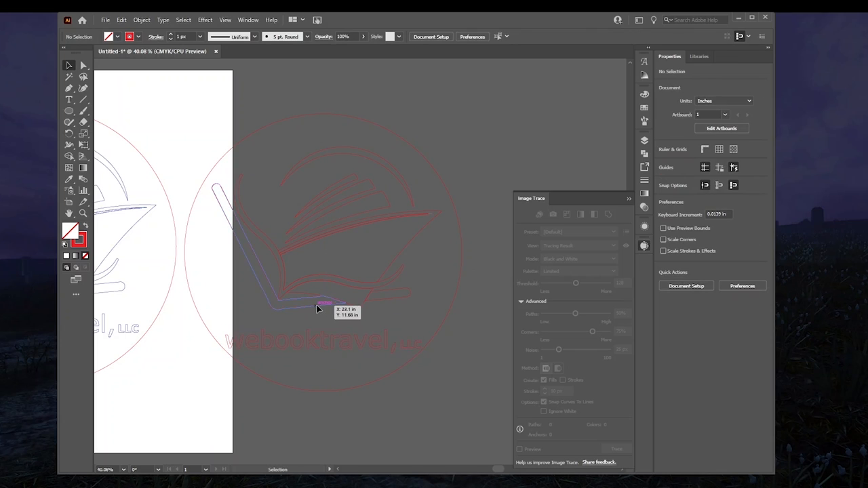
Shift the book outline within the red copy and deselect the wave outline.
{"action": "left_click", "coordinate": [317, 306]}
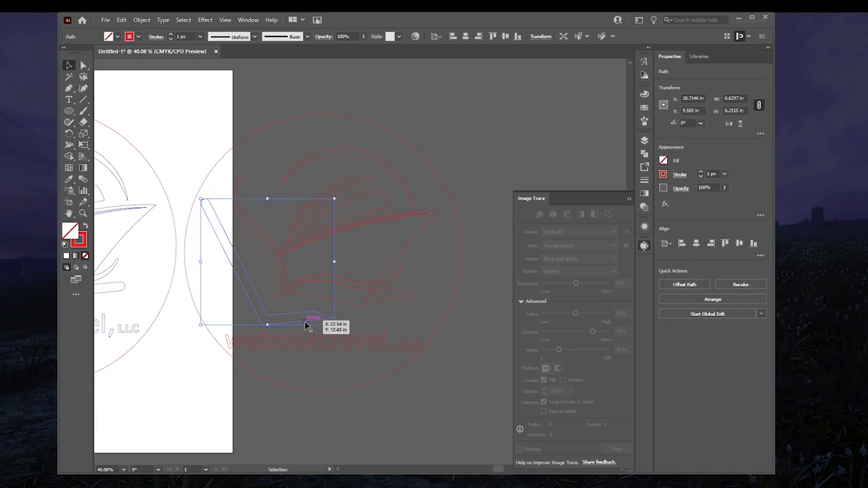
{"action": "left_click_drag", "start_coordinate": [305, 325], "coordinate": [414, 312]}
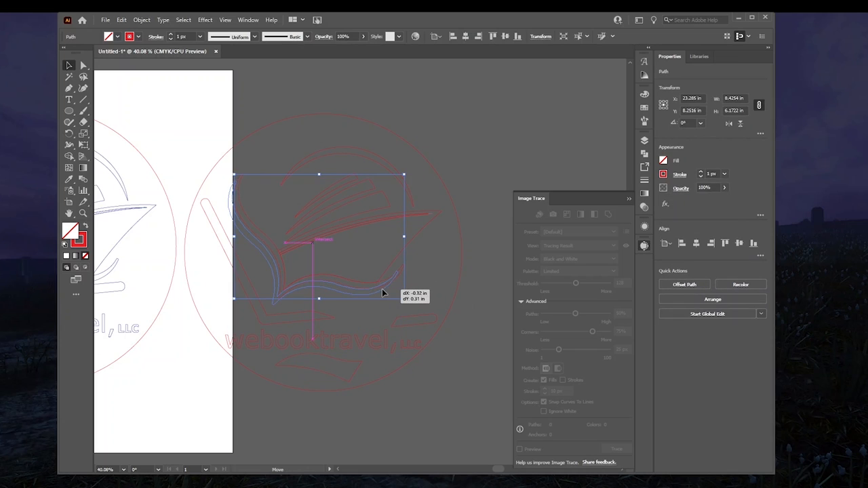
{"action": "left_click", "coordinate": [360, 299]}
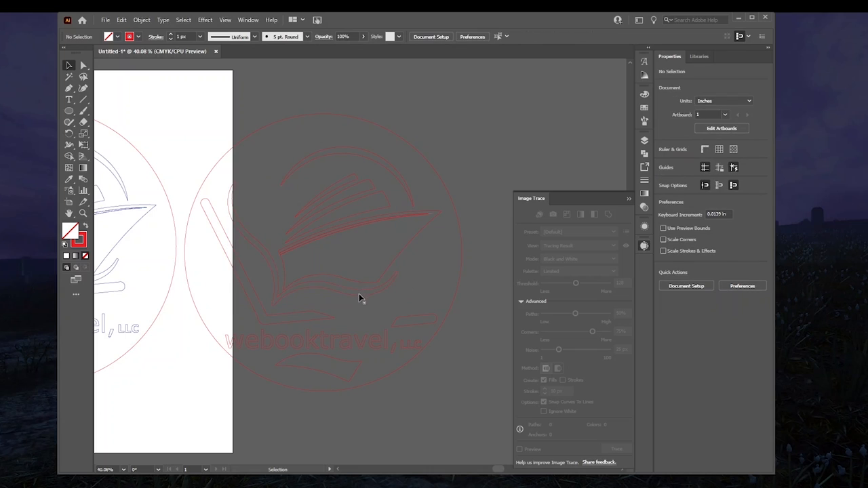
{"action": "left_click", "coordinate": [359, 297]}
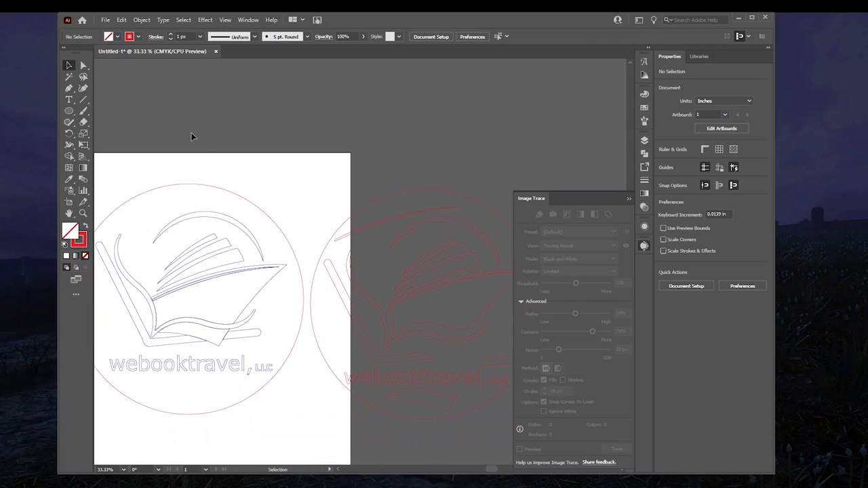
Export the artwork as SVG, replacing WeBookTravel CUT FILE.svg.
{"action": "left_click", "coordinate": [105, 19]}
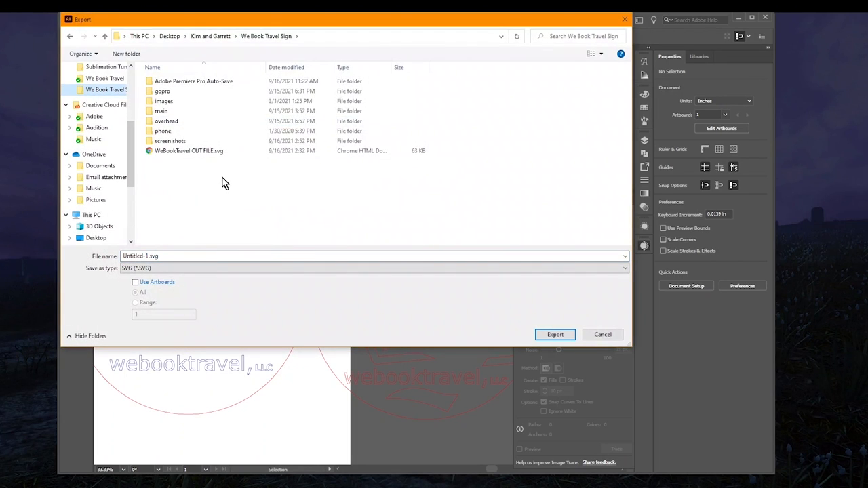
{"action": "left_click", "coordinate": [555, 335]}
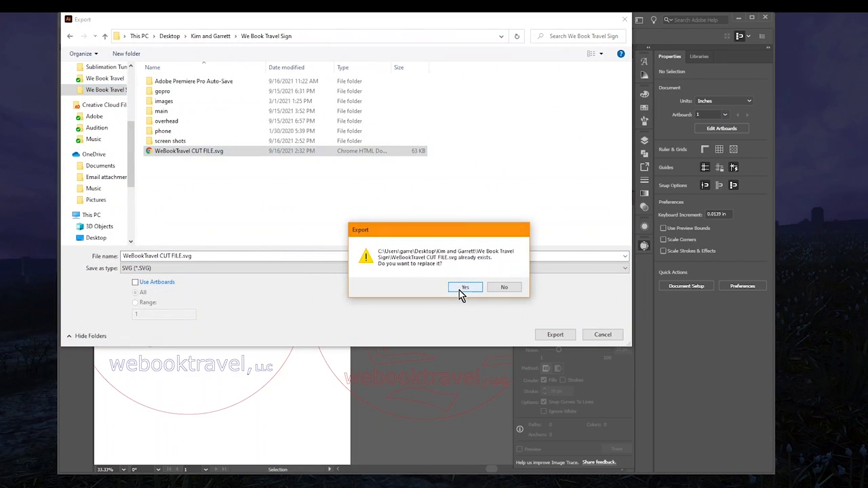
{"action": "left_click", "coordinate": [465, 287]}
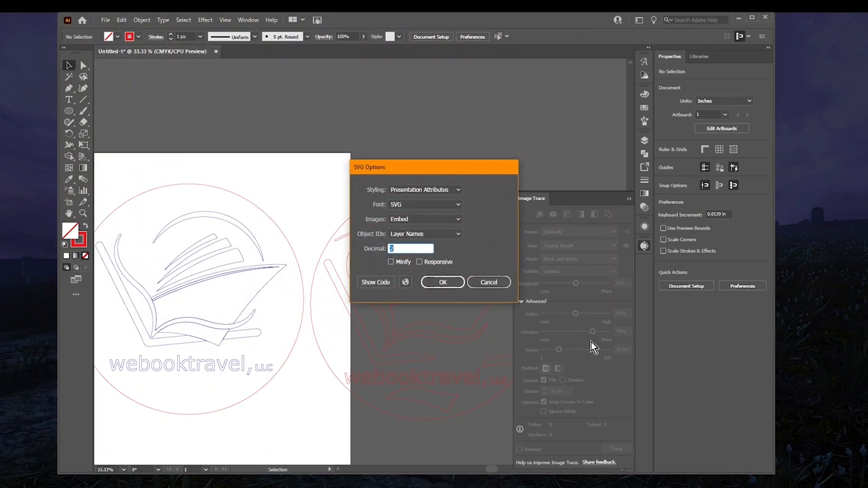
{"action": "mouse_move", "coordinate": [450, 283]}
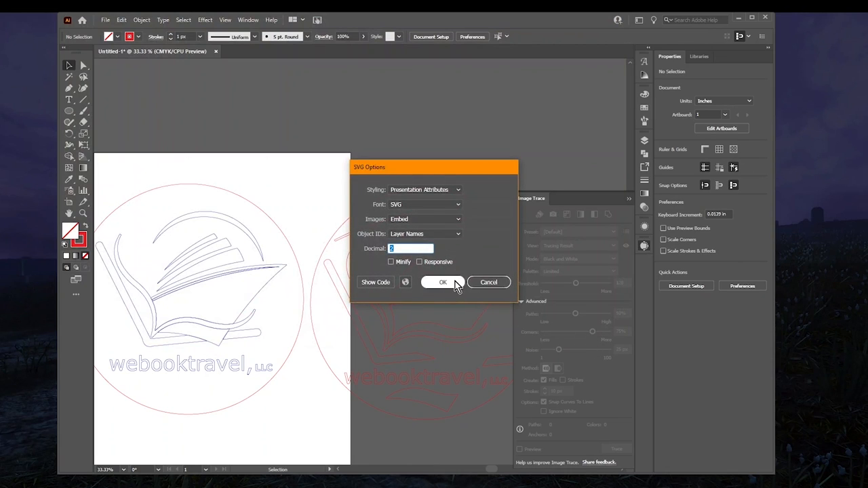